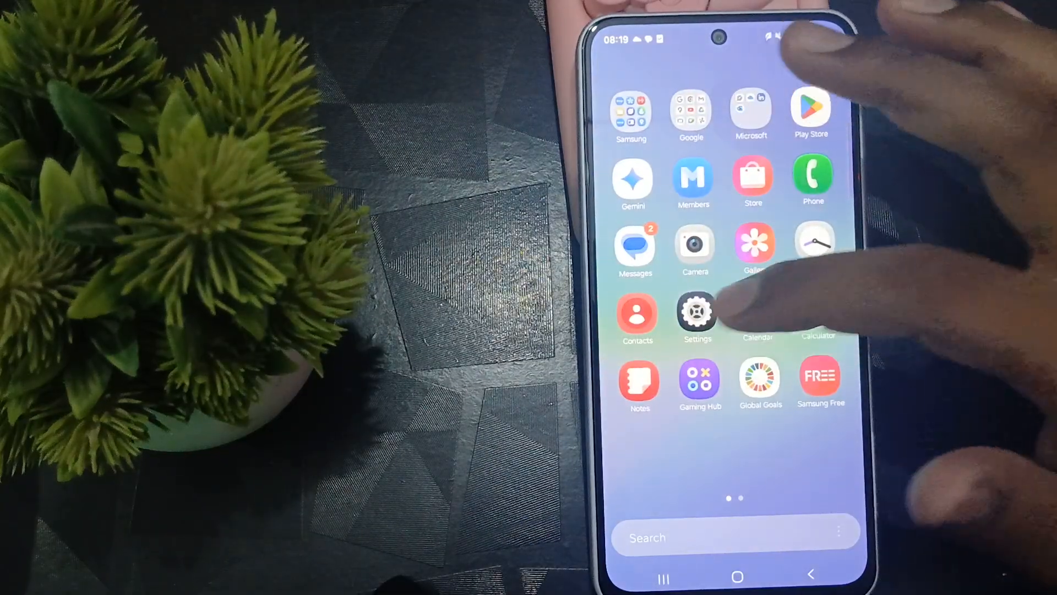
Open the phone's Settings app to the Connected devices page
left_click(697, 312)
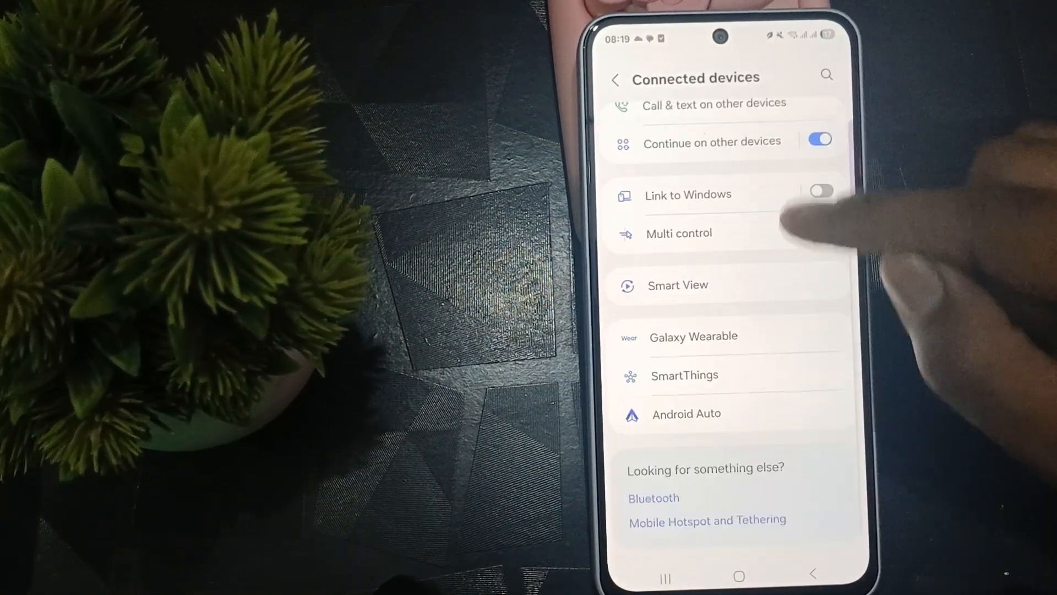
Open Android Auto from Connected devices to reach its connection and start-up settings
left_click(687, 414)
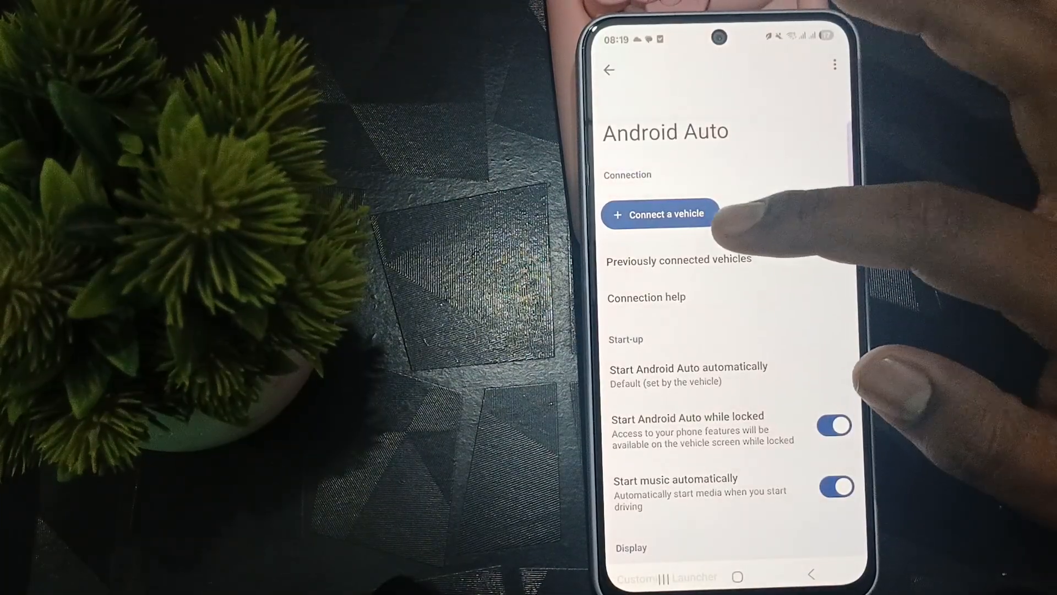
left_click(834, 424)
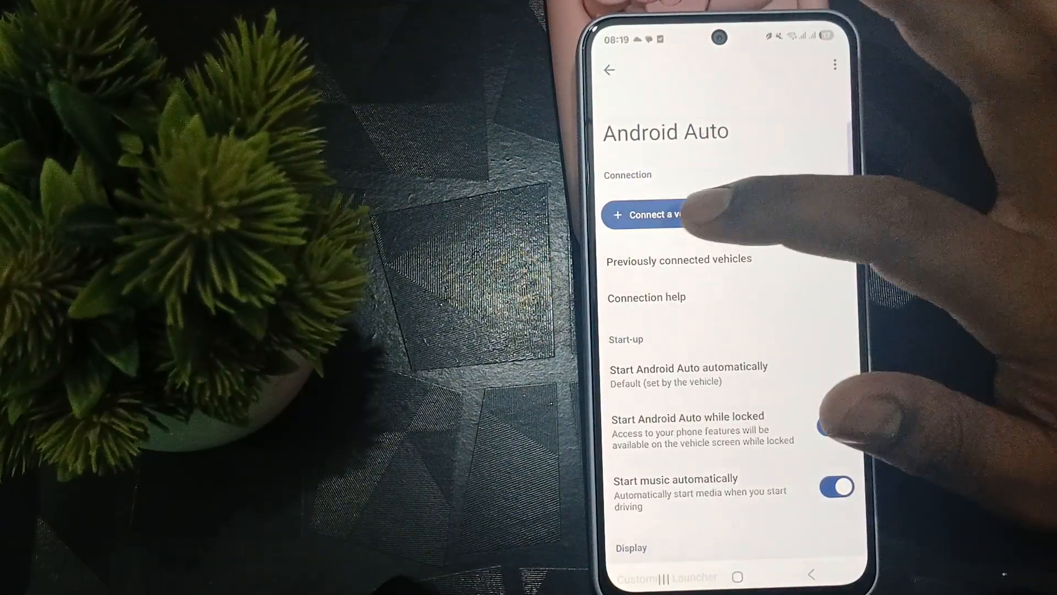
Choose Connect a vehicle and go to the wireless Android Auto setup page
left_click(654, 214)
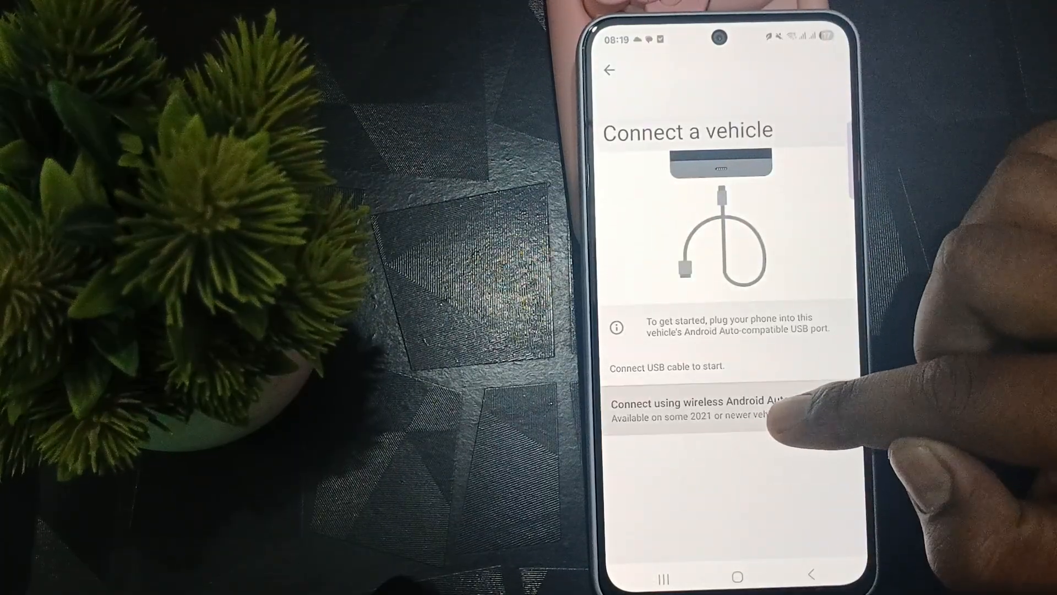
scroll("up", 3)
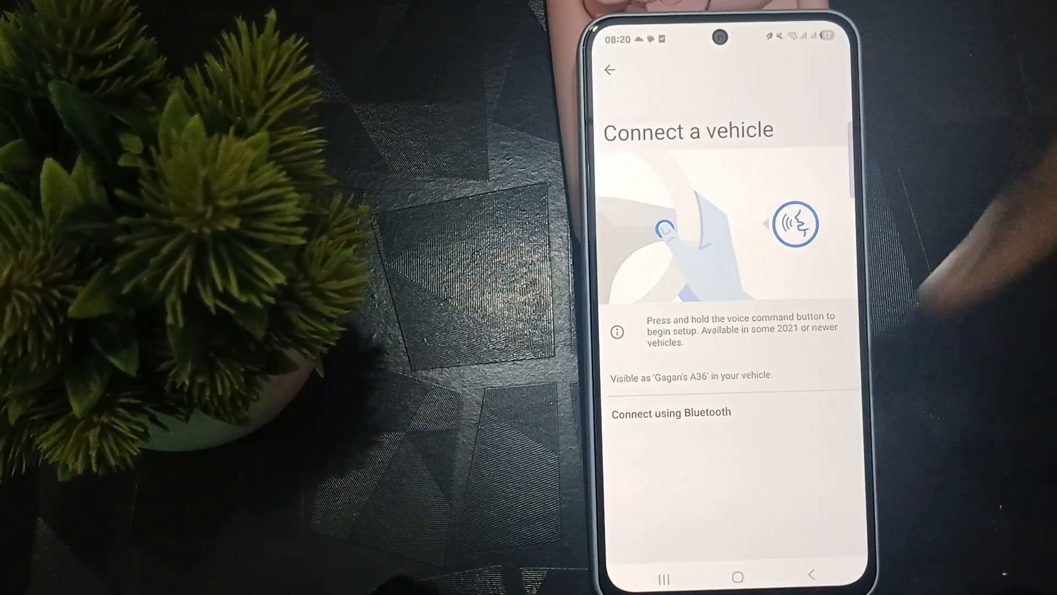
Pair a vehicle over Bluetooth, restarting the Bluetooth device scan
left_click(670, 412)
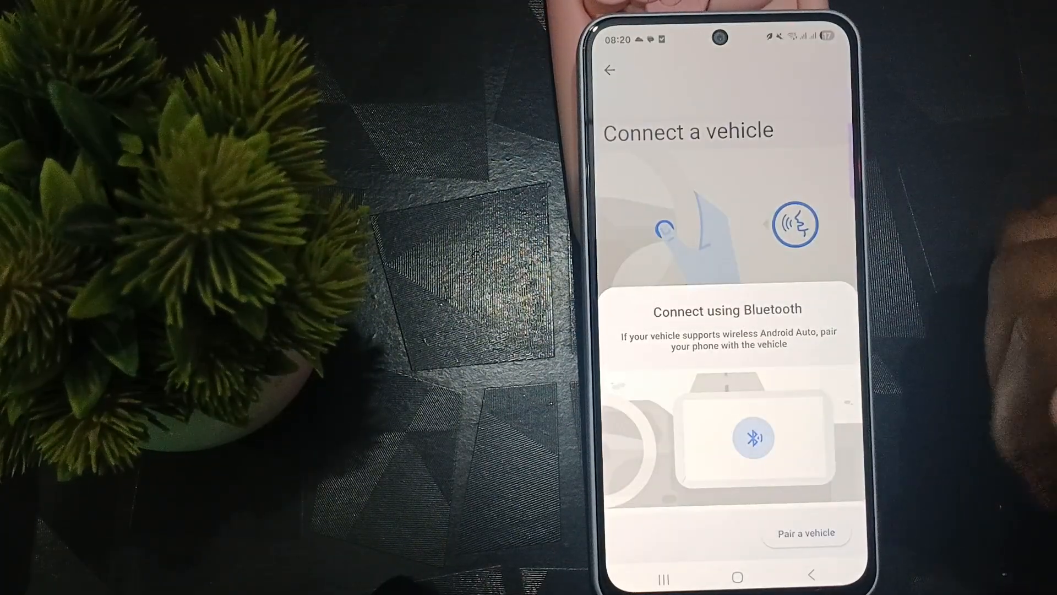
left_click(806, 532)
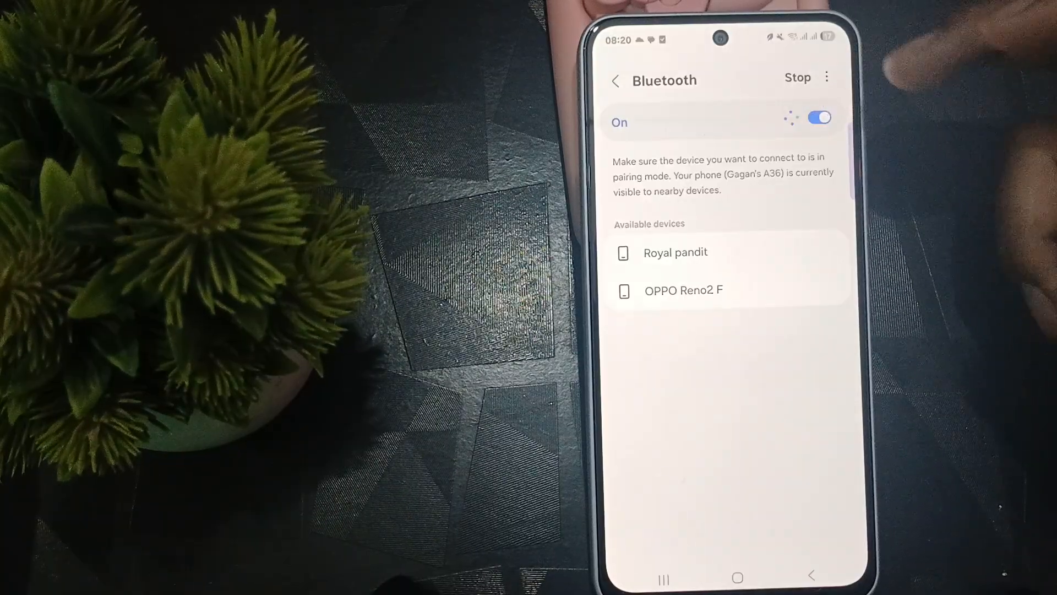
left_click(796, 78)
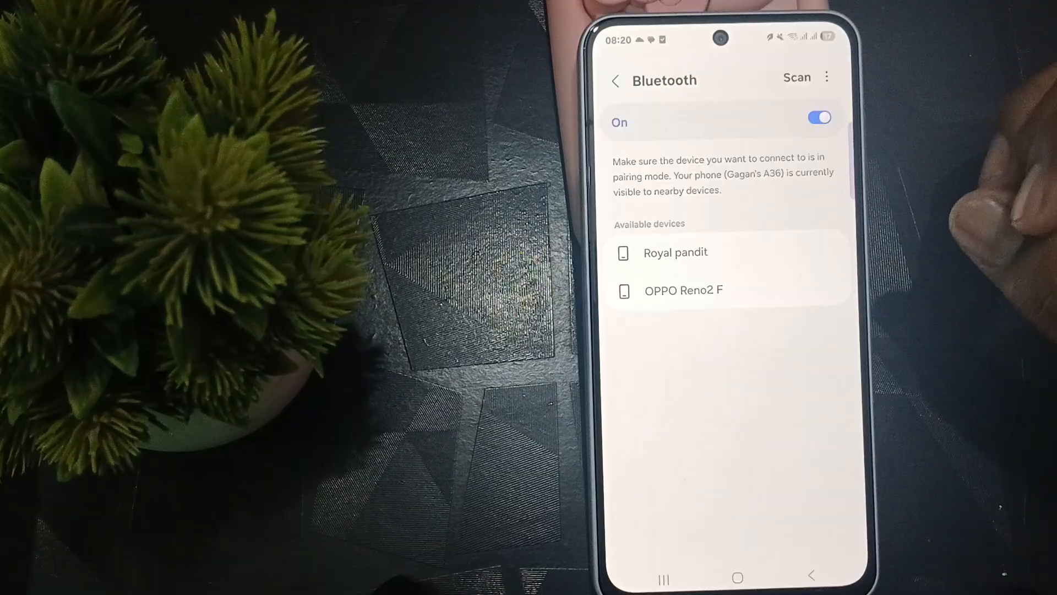
left_click(796, 78)
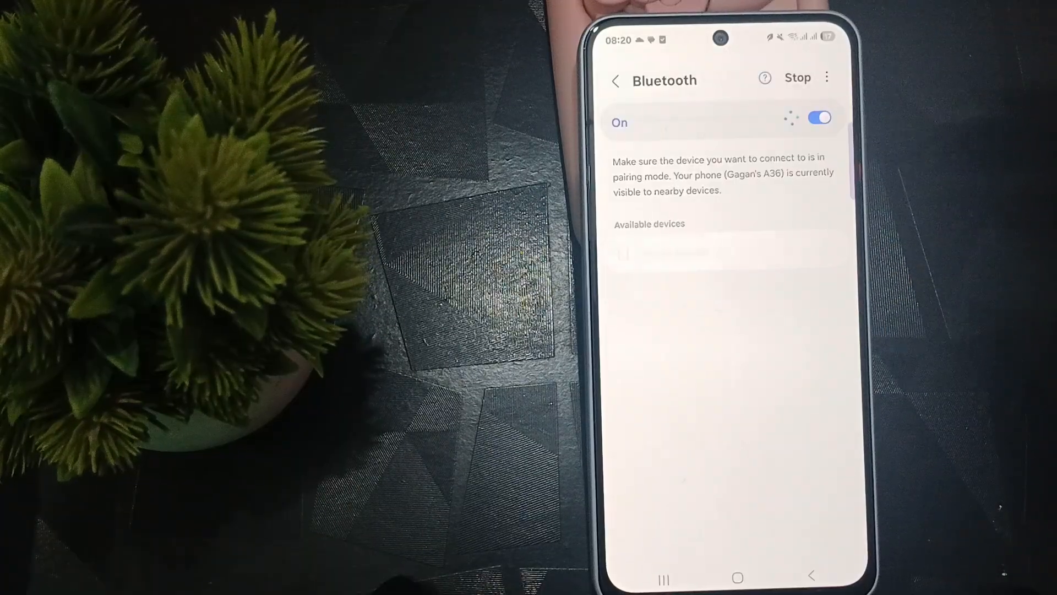